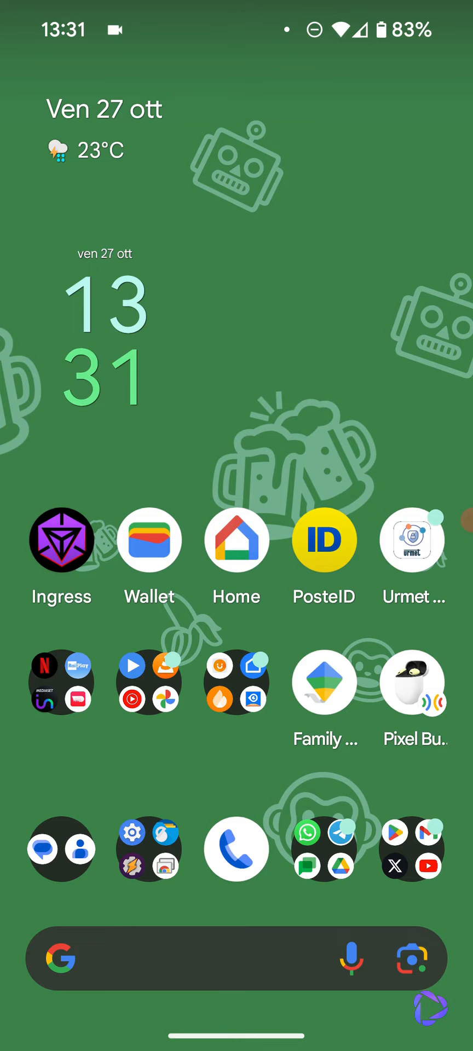
Swipe down from the top of the home screen to fully expand the Quick Settings panel
scroll("left", 3)
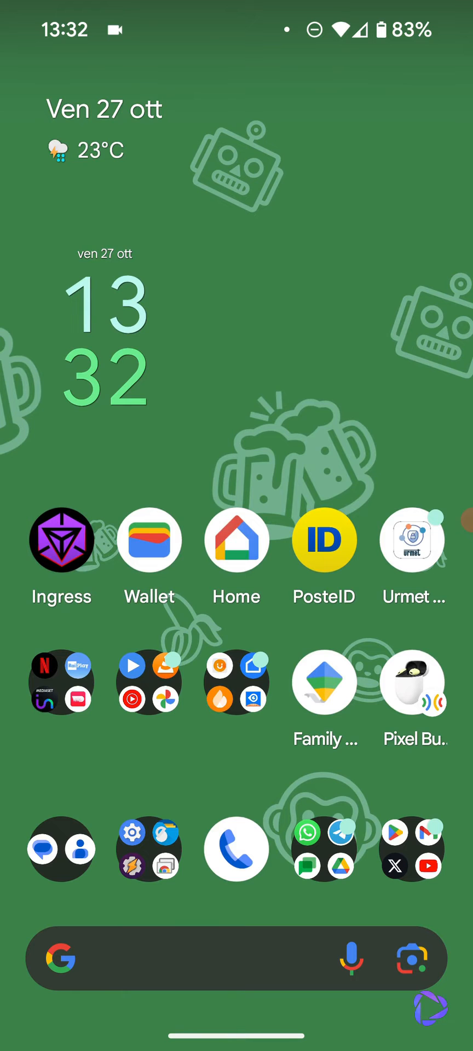
scroll("down", 3)
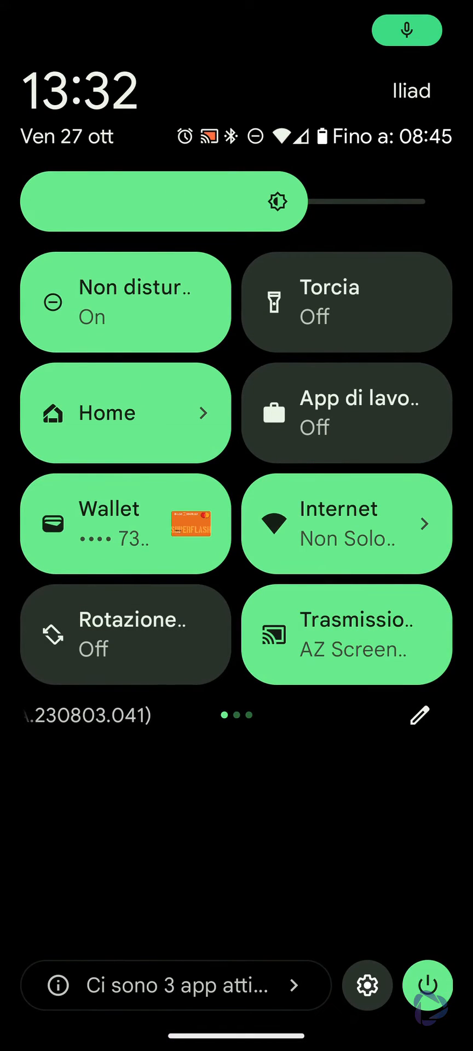
Add the 'Scanner codici QR' tile to the active quick tiles via the pencil editor and return
left_click(419, 715)
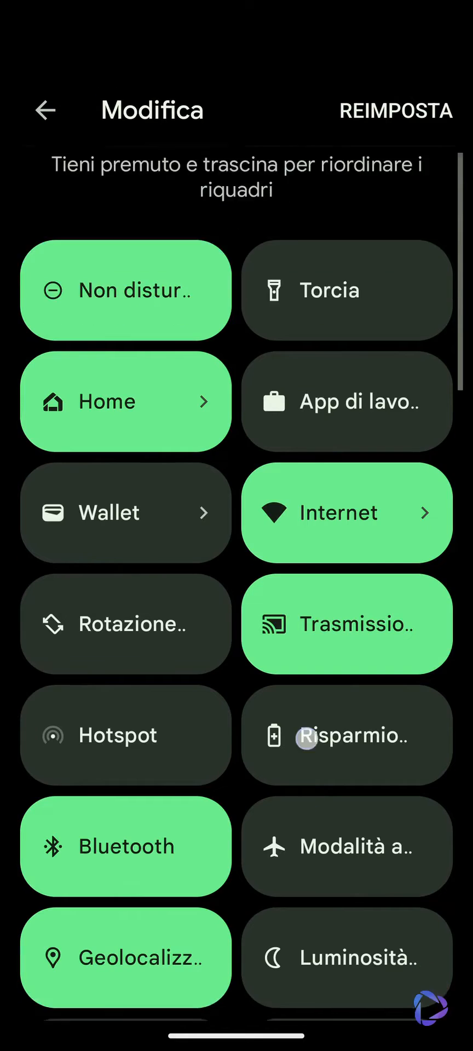
scroll("down", 3)
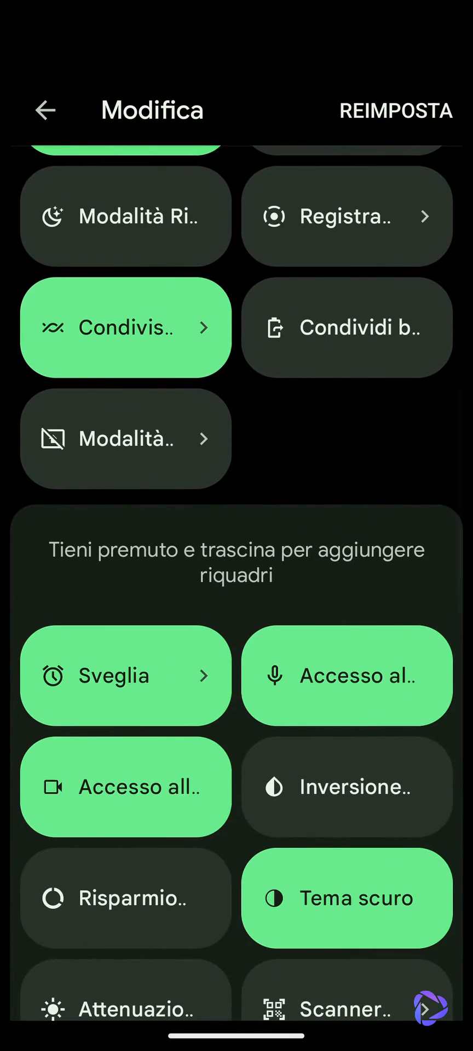
scroll("down", 3)
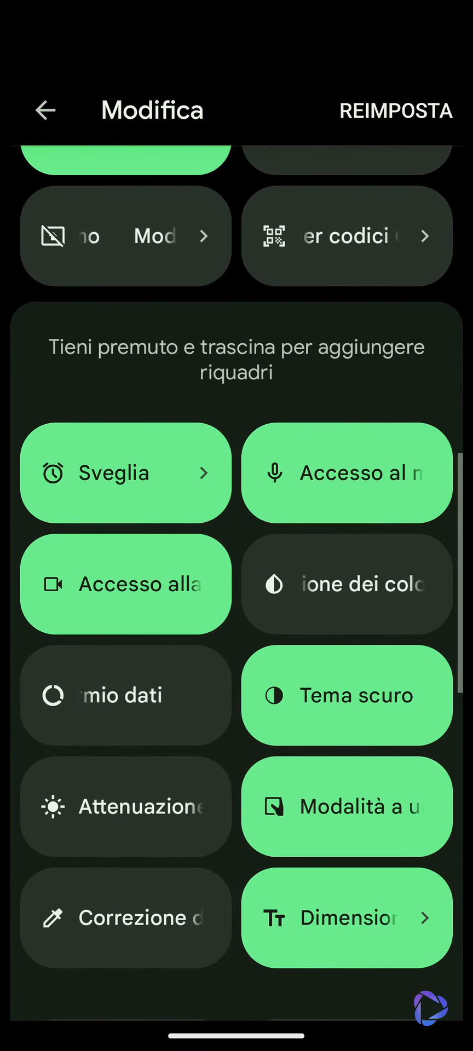
left_click(46, 110)
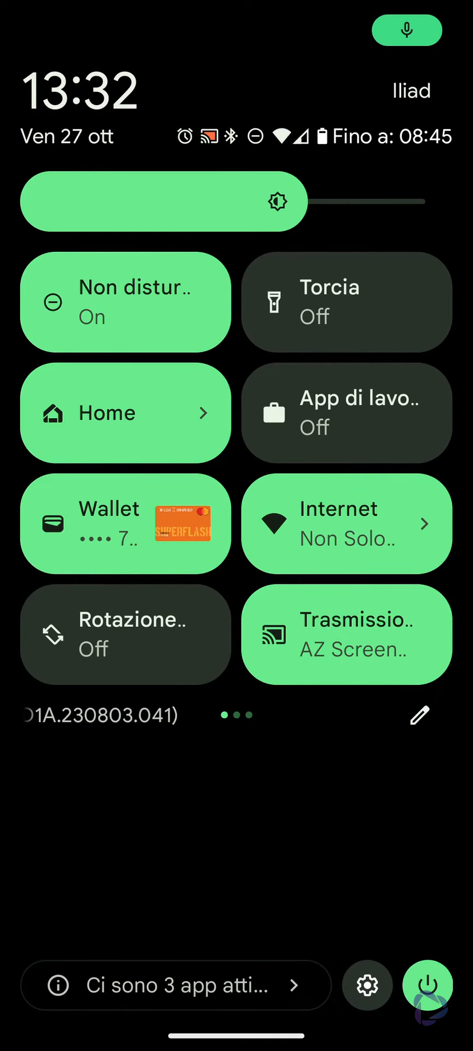